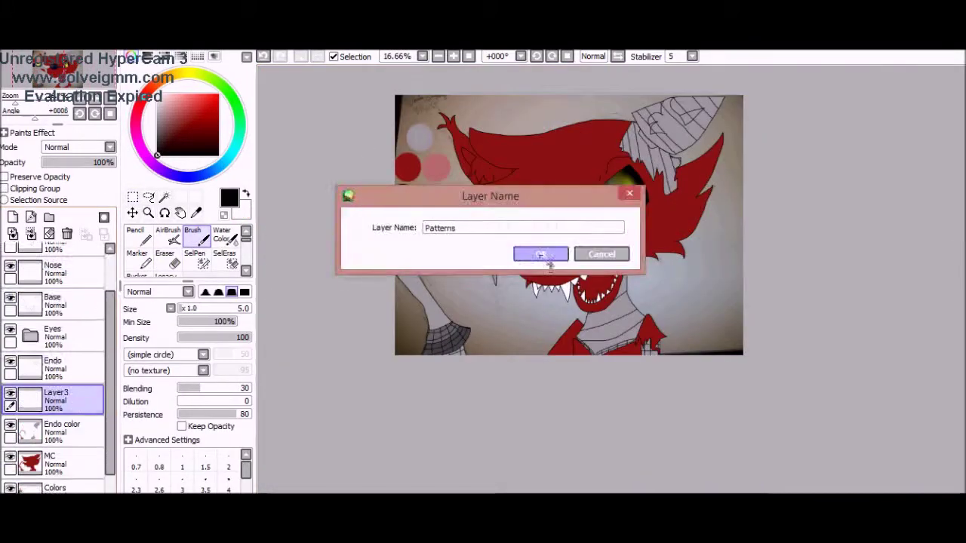
Confirm the new layer's name as 'Patterns' in the Layer Name dialog
{"action": "left_click", "coordinate": [541, 254]}
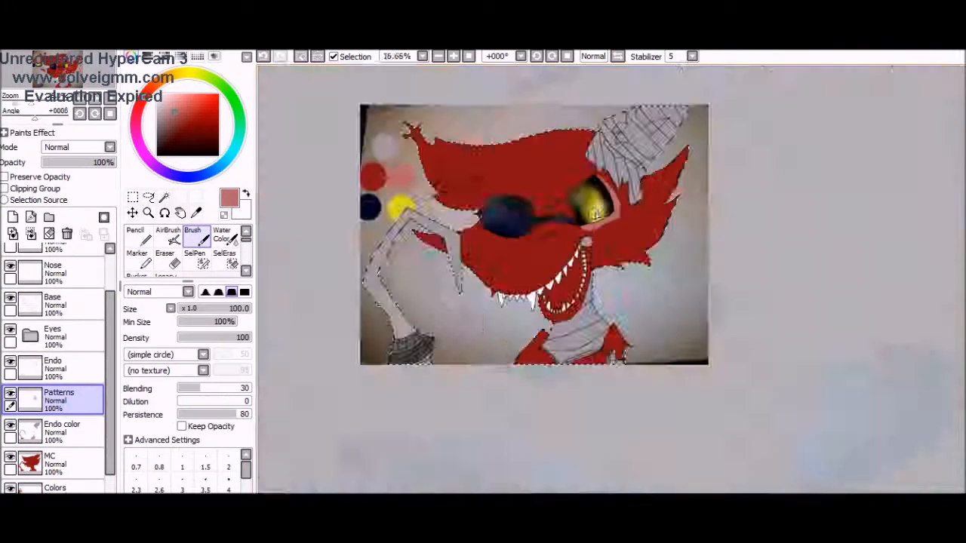